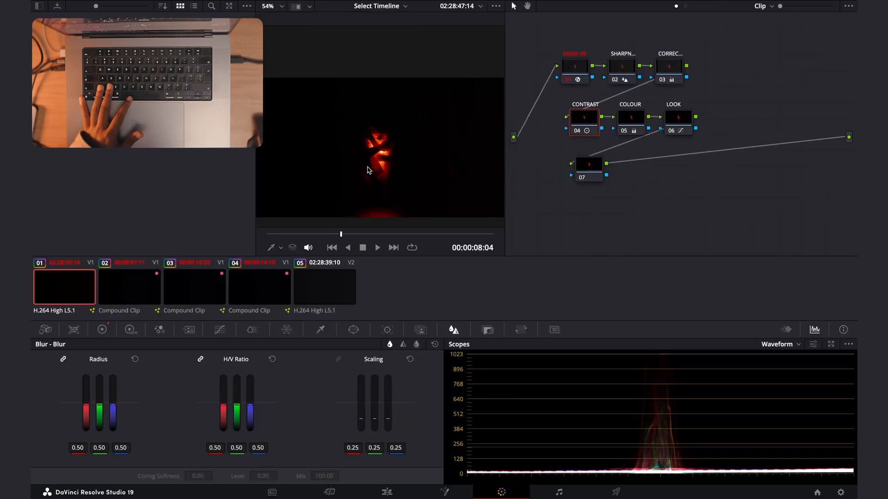
# - Switch from the Color page back to the Edit timeline with clip C0045
pyautogui.click(630, 118)
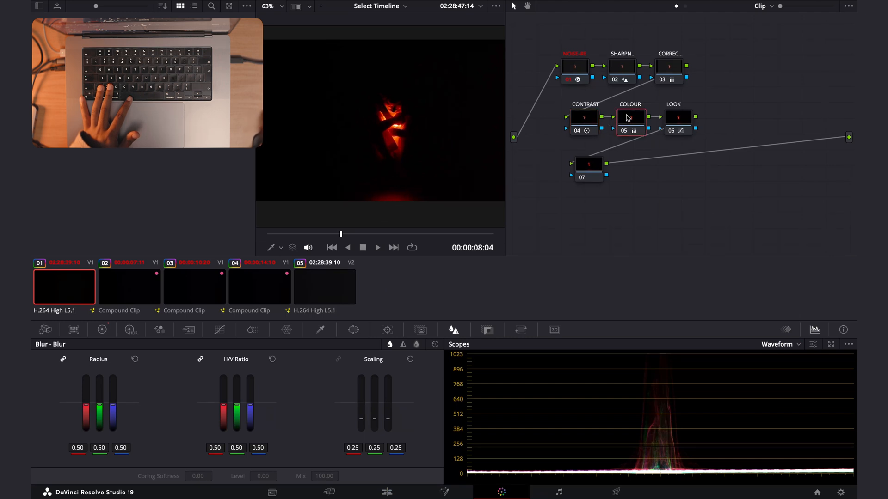
pyautogui.click(385, 492)
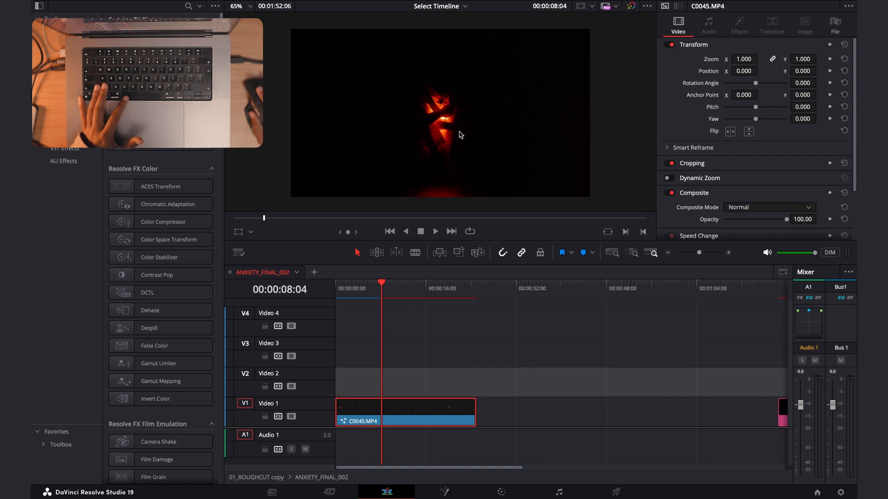
pyautogui.moveTo(481, 149)
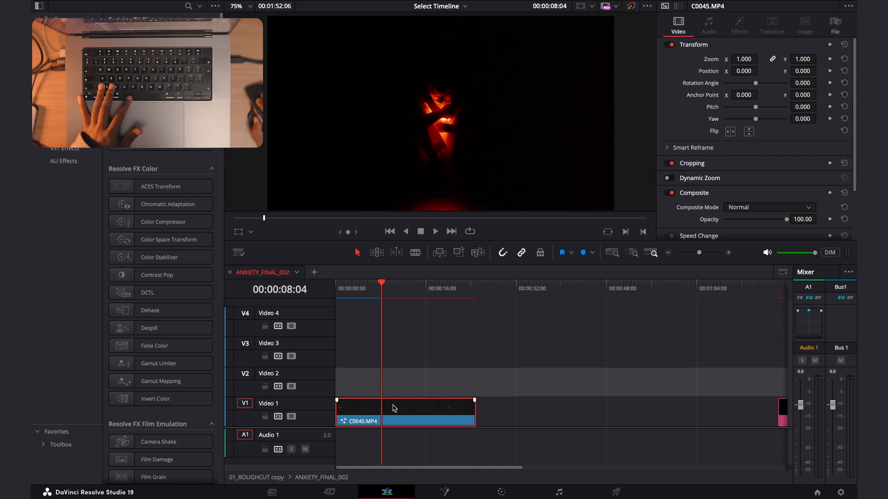
# - Open the selected clip in the Fusion page for node-based compositing
pyautogui.click(444, 492)
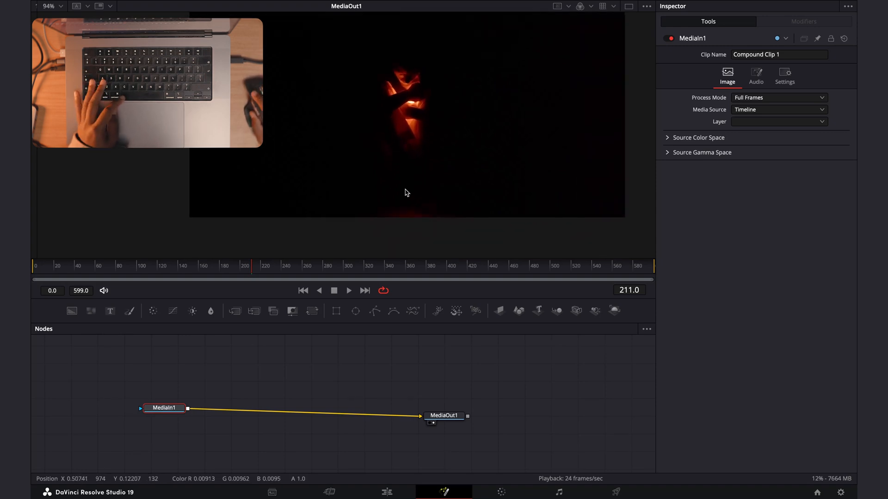
pyautogui.moveTo(389, 213)
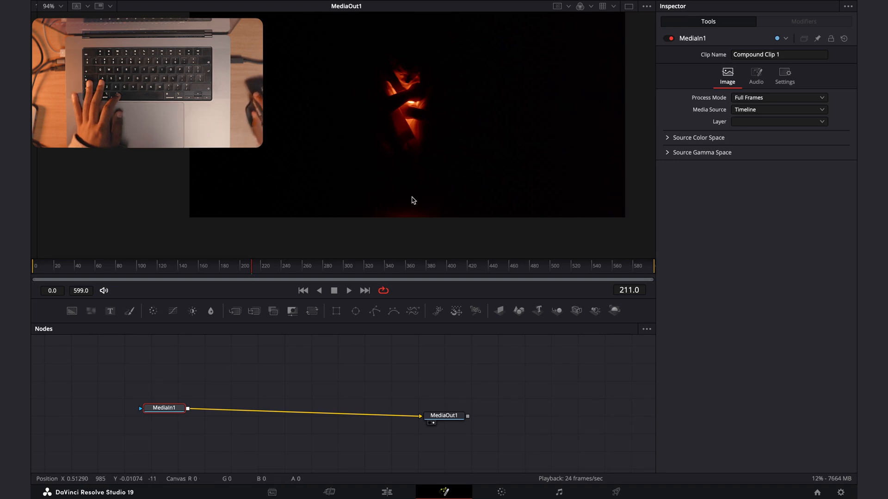
pyautogui.moveTo(321, 376)
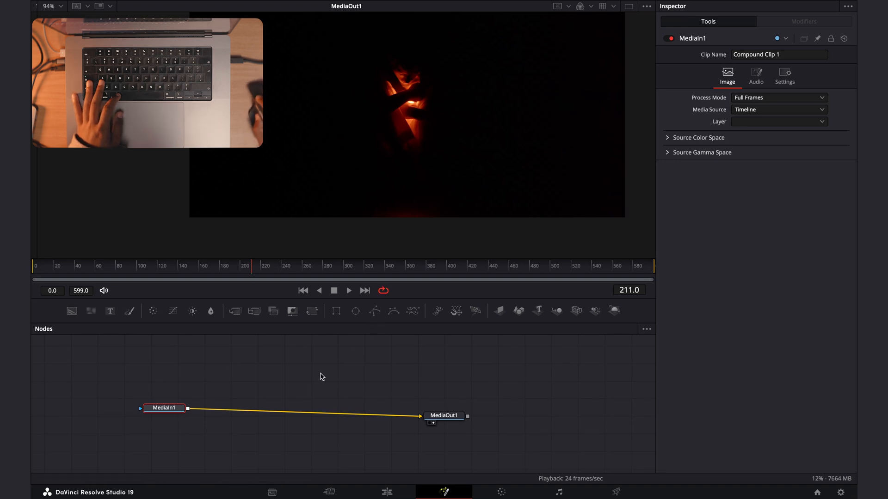
pyautogui.moveTo(375, 314)
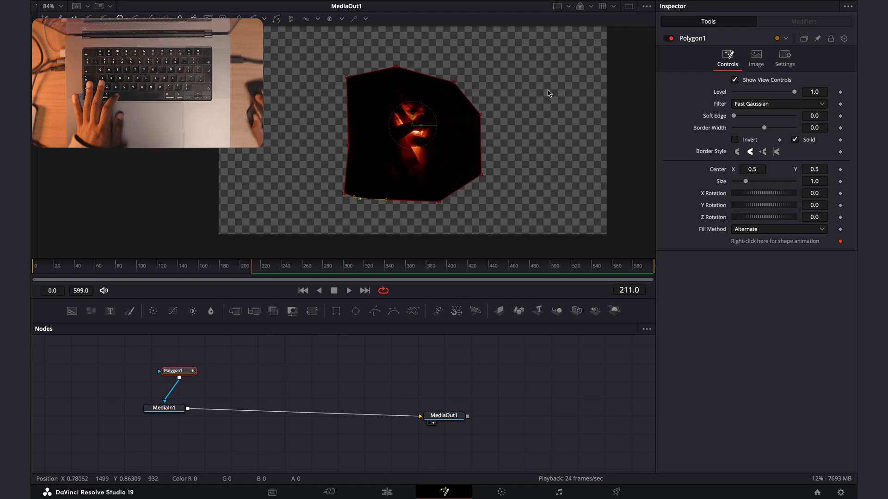
pyautogui.moveTo(640, 15)
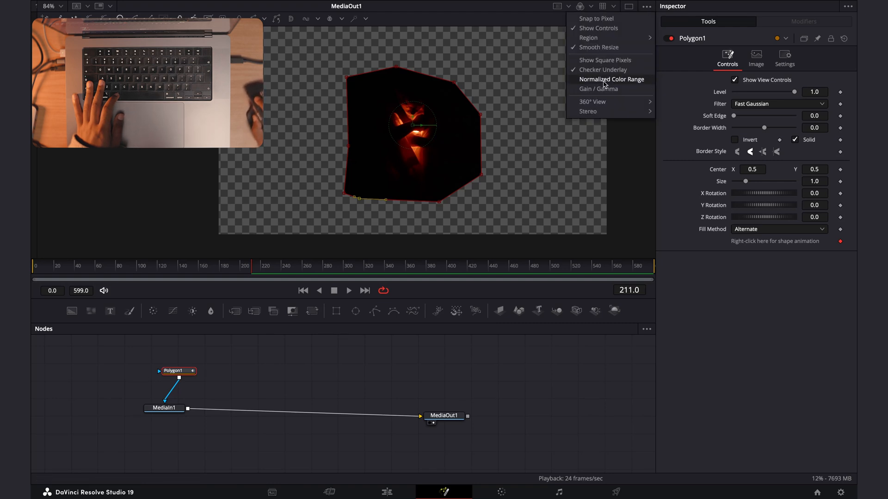
# - Turn off the checker underlay so transparent areas show as black
pyautogui.click(610, 79)
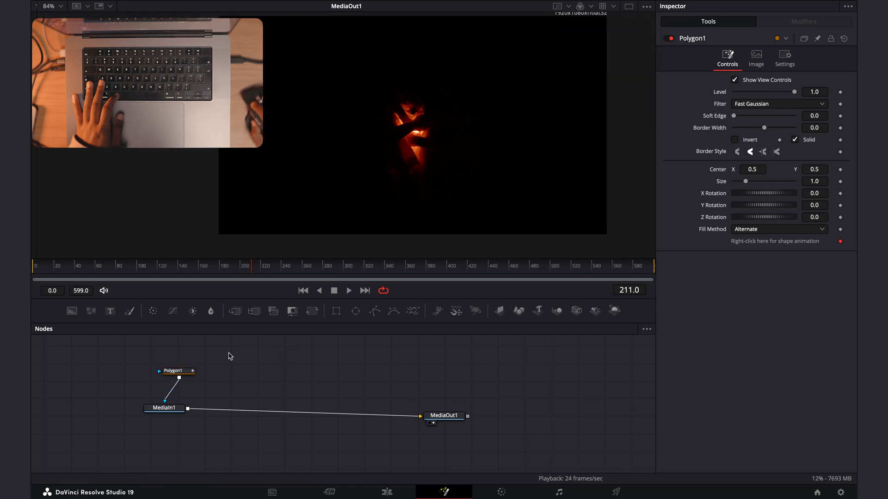
# - Insert a Transform after MediaIn1 and move the subject up into the top half
pyautogui.click(164, 408)
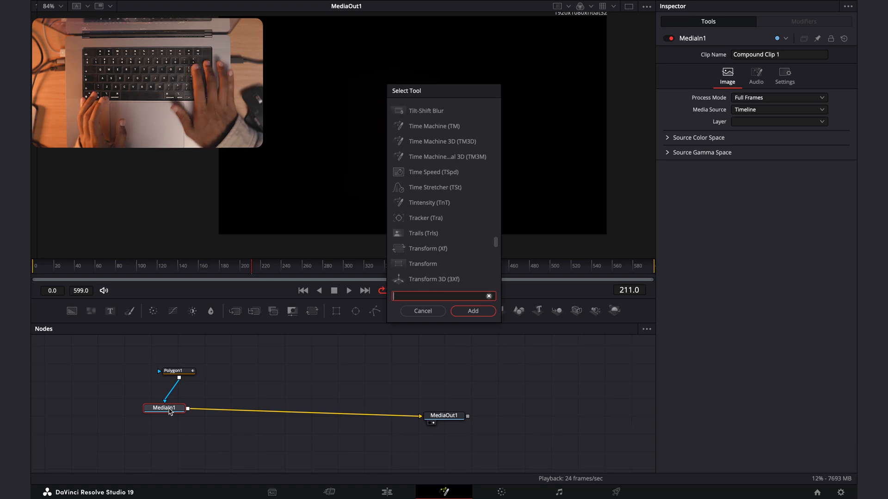
pyautogui.write('TRANS')
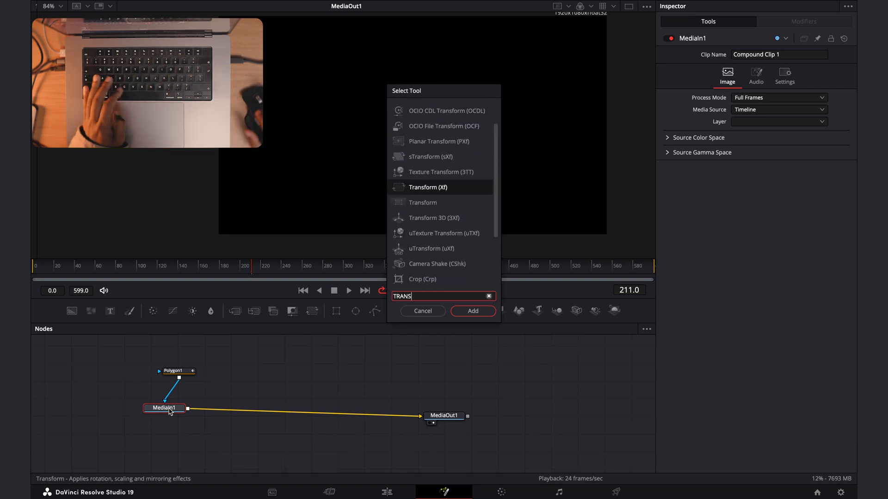
pyautogui.moveTo(436, 225)
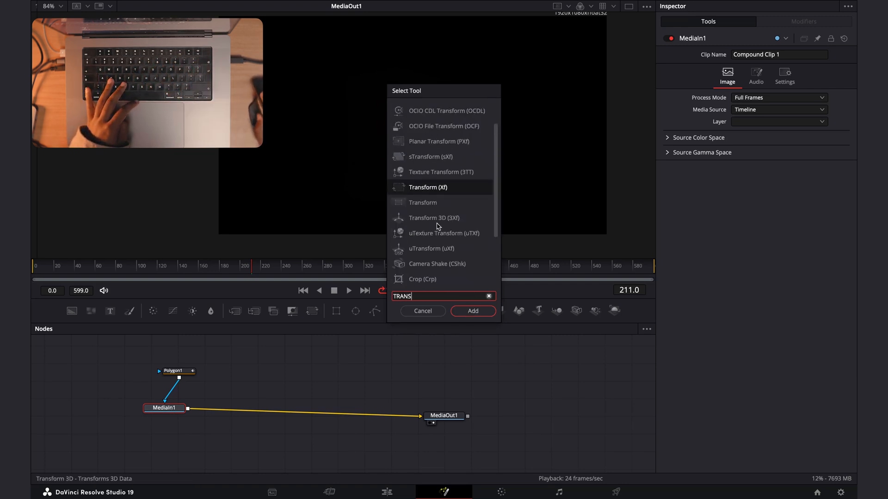
pyautogui.click(473, 311)
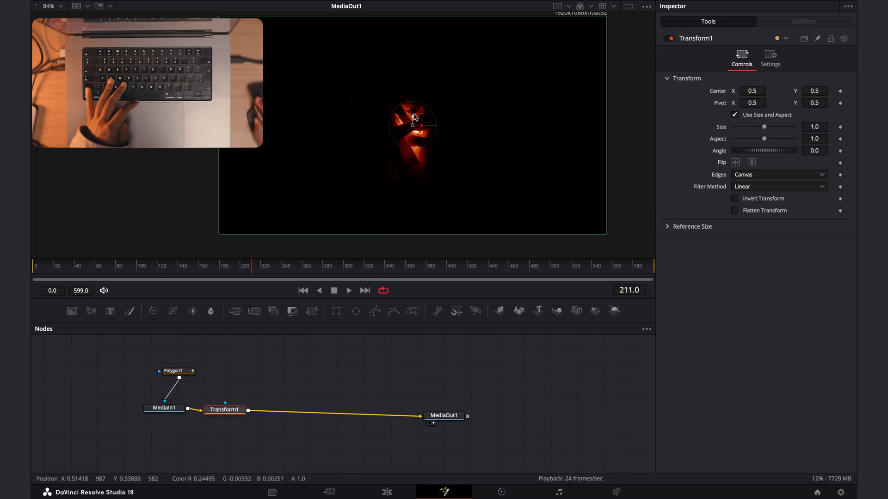
pyautogui.moveTo(412, 123); pyautogui.dragTo(412, 74)
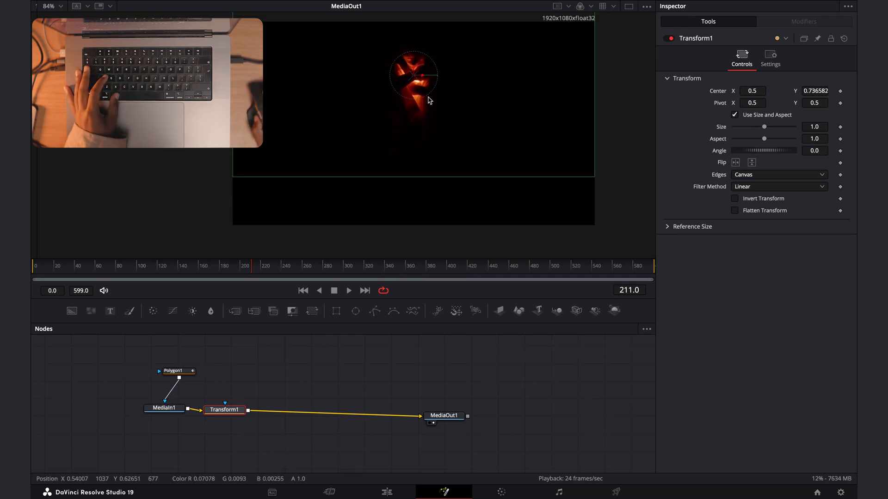
pyautogui.moveTo(414, 72); pyautogui.dragTo(415, 93)
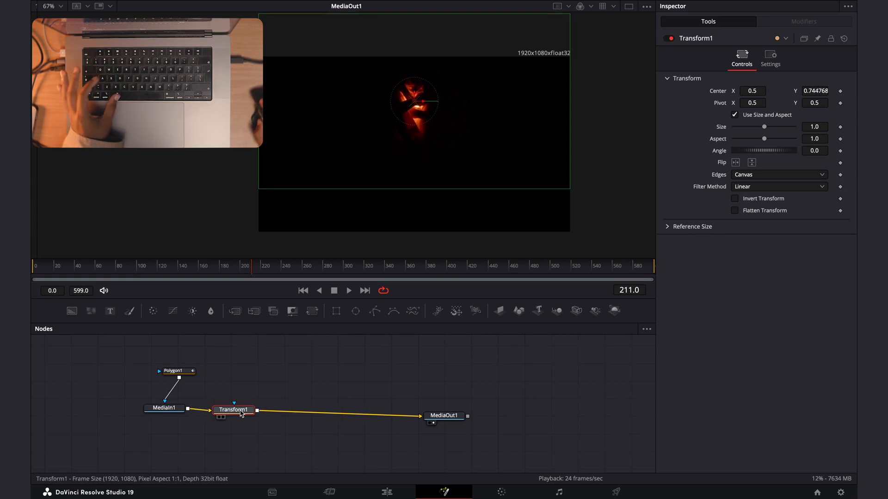
pyautogui.moveTo(401, 185)
pyautogui.write('TRANS')
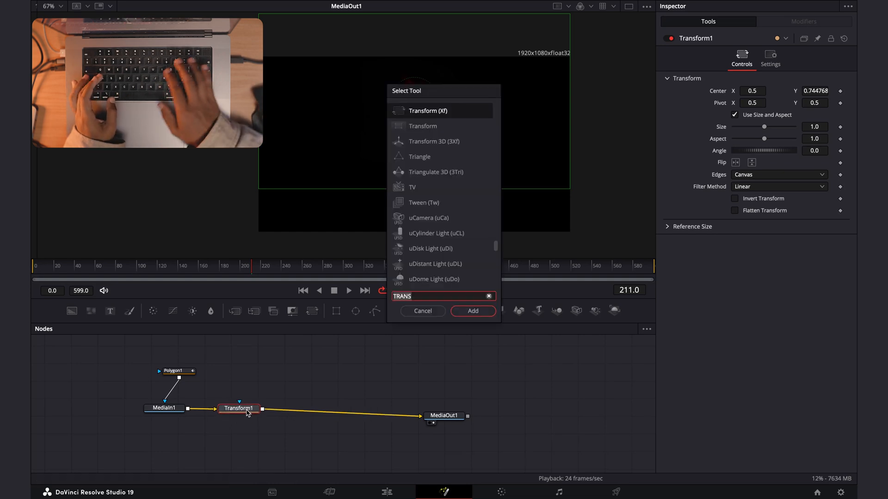
# - Add a Mirrors node after Transform1 to reflect the subject below itself
pyautogui.write('MIRR')
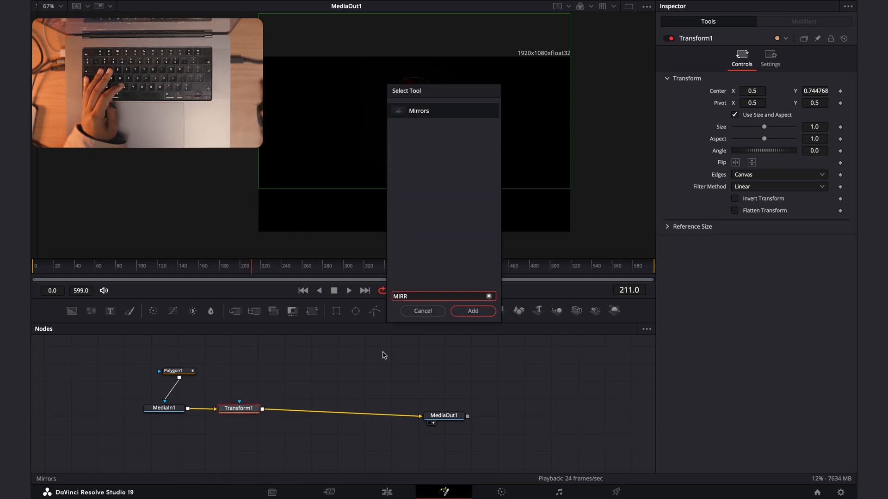
pyautogui.click(473, 311)
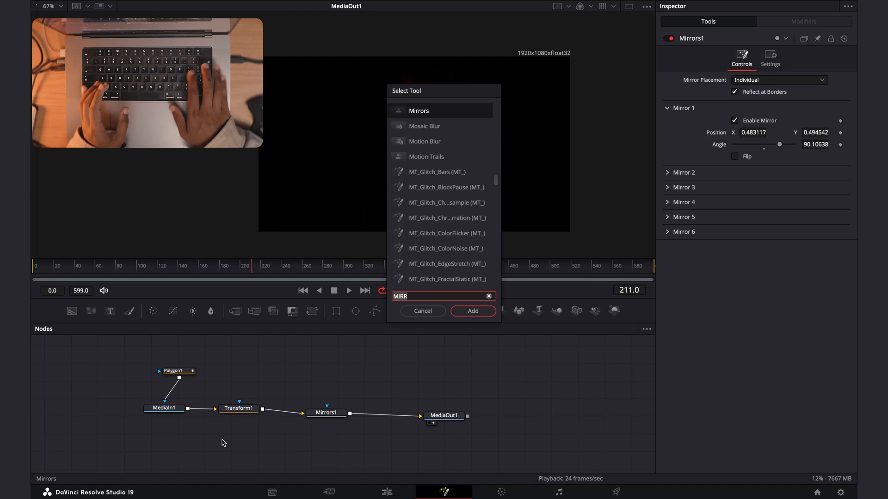
# - Add FastNoise1 feeding Mirrors1 with scale 20 and brightness about 0.21
pyautogui.write('FAS')
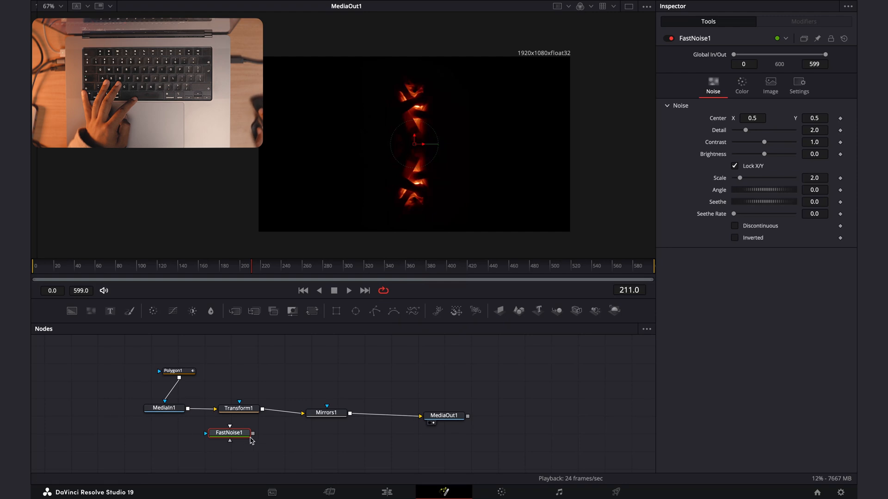
pyautogui.moveTo(229, 433); pyautogui.dragTo(172, 451)
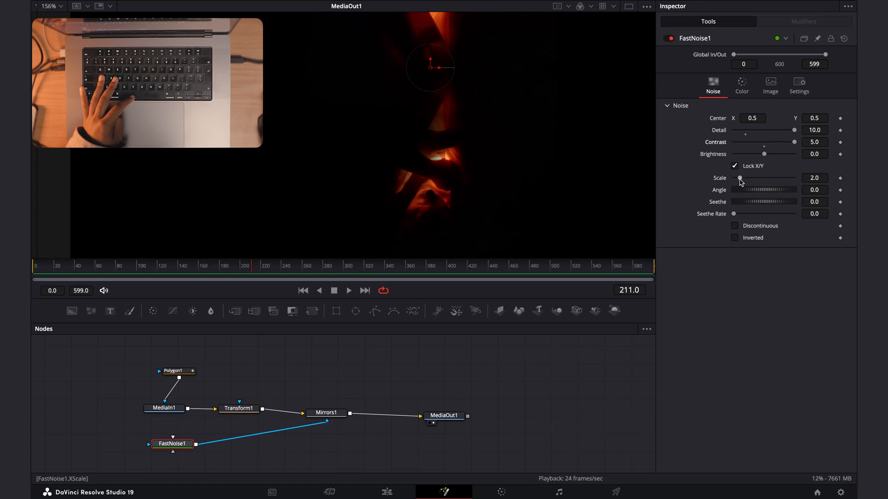
pyautogui.moveTo(739, 177); pyautogui.dragTo(792, 178)
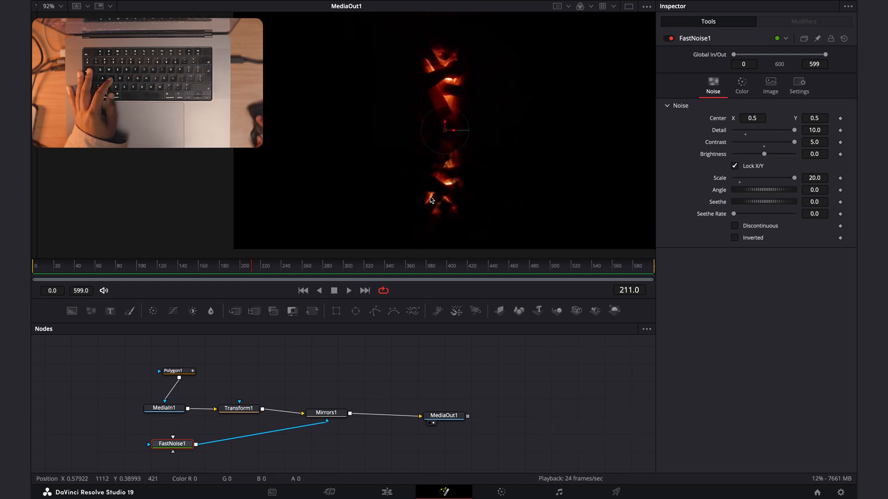
pyautogui.moveTo(475, 196)
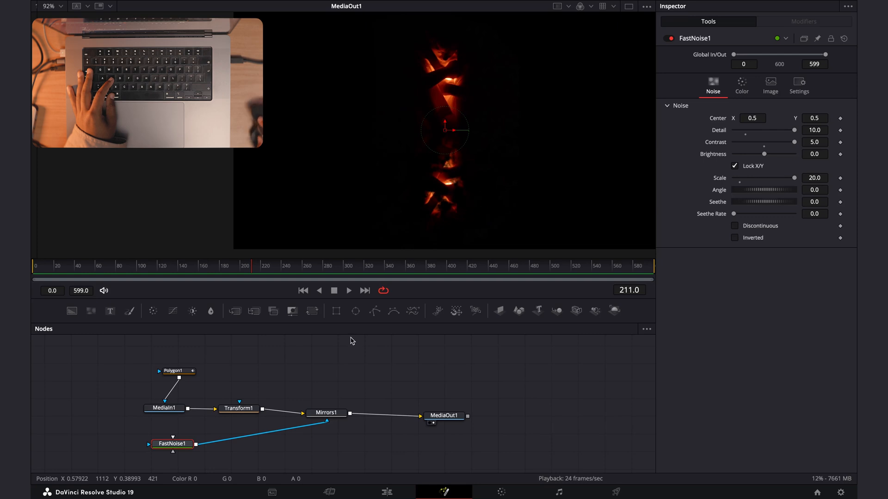
pyautogui.moveTo(764, 155); pyautogui.dragTo(786, 154)
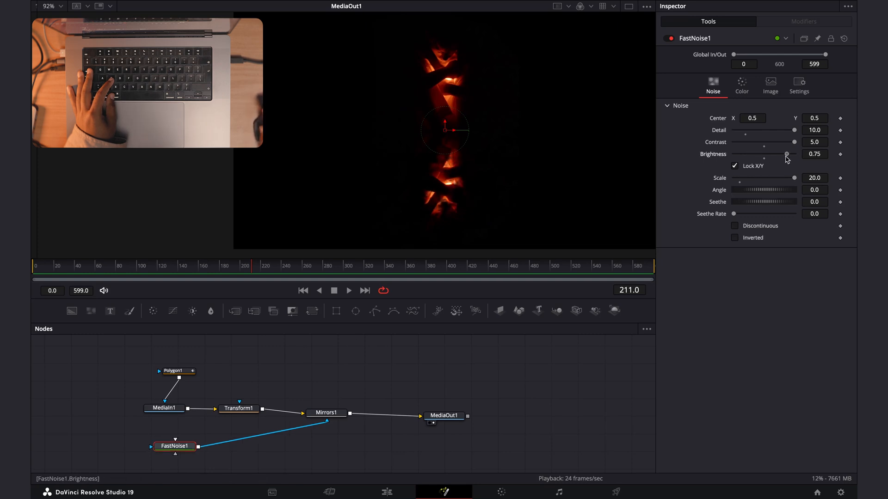
pyautogui.moveTo(786, 155); pyautogui.dragTo(768, 155)
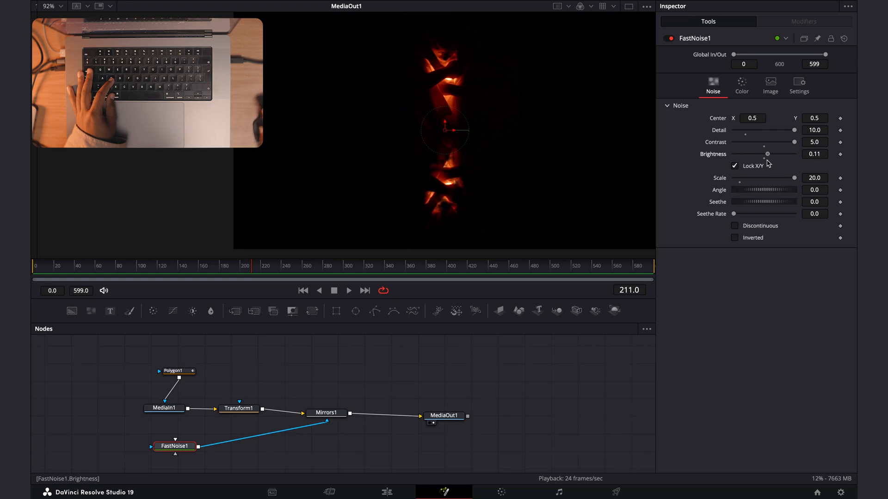
pyautogui.moveTo(767, 153); pyautogui.dragTo(771, 154)
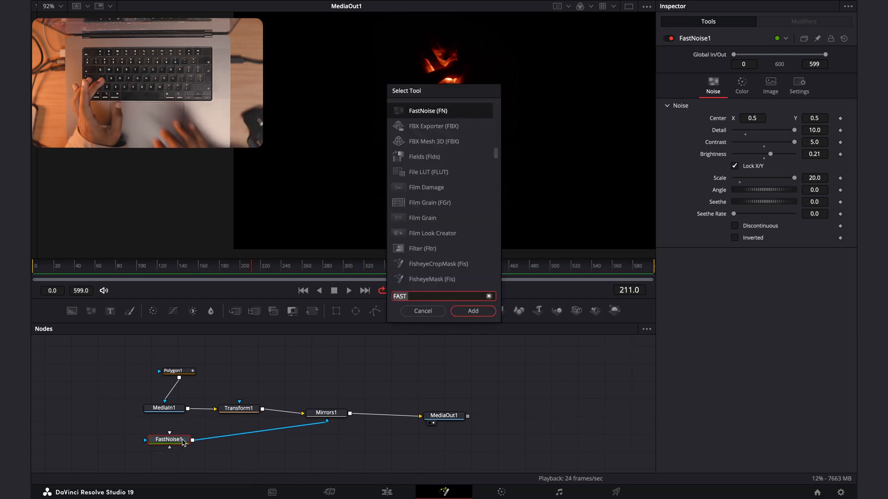
# - Add Transform2 after the noise, recentre it, and stretch X size to about 2.46 non-uniformly
pyautogui.write('TRA')
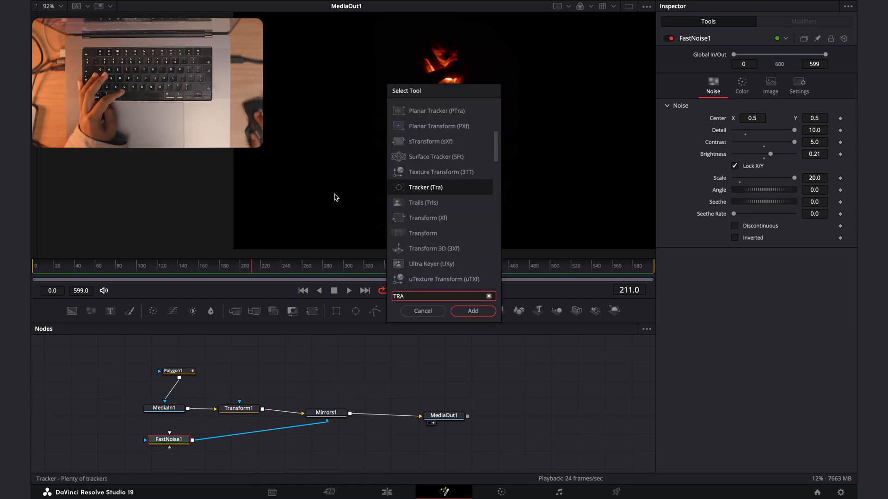
pyautogui.click(472, 310)
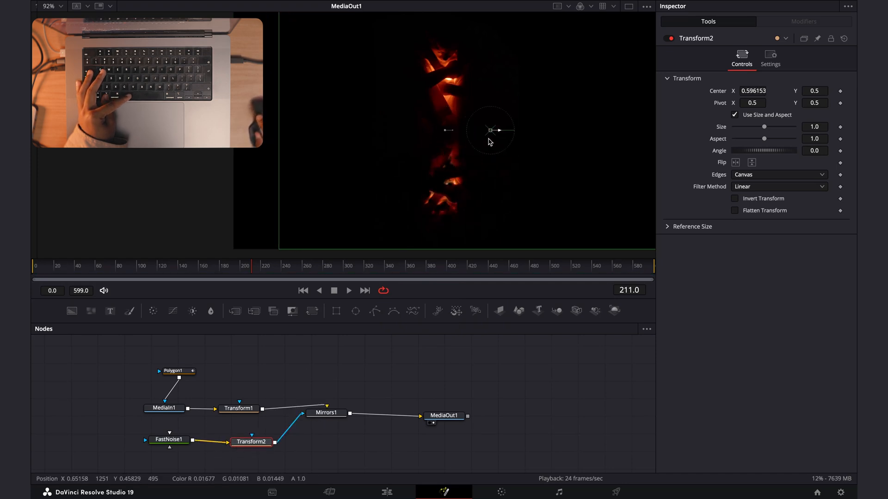
pyautogui.moveTo(491, 130); pyautogui.dragTo(449, 132)
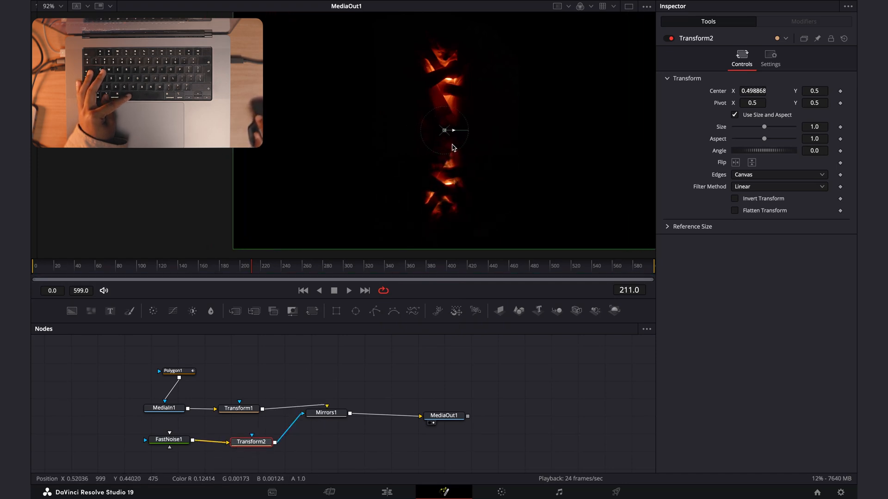
pyautogui.click(734, 115)
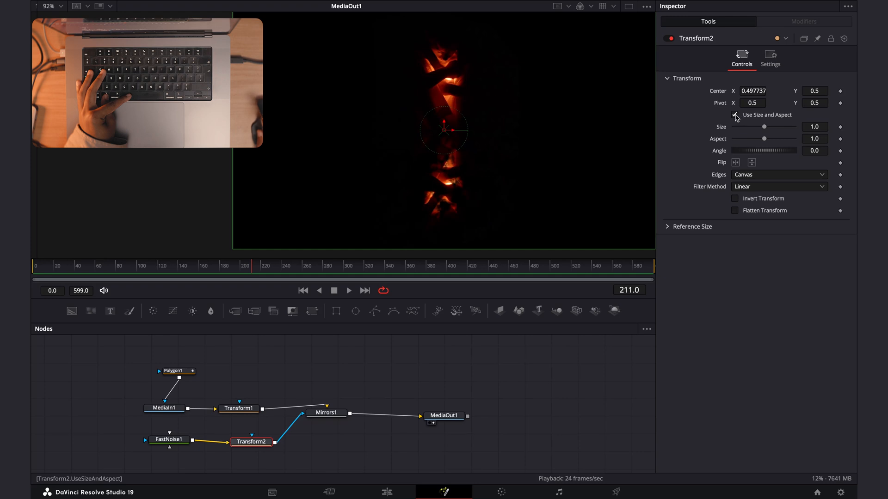
pyautogui.click(734, 115)
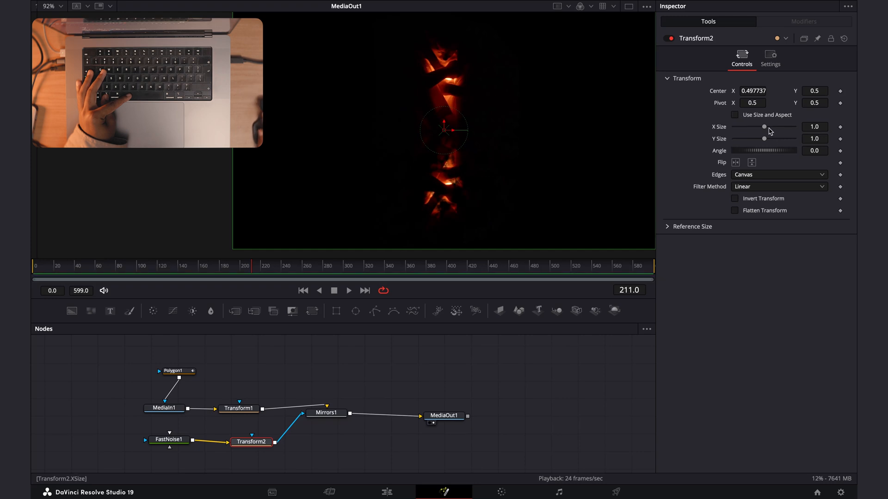
pyautogui.moveTo(764, 126); pyautogui.dragTo(776, 127)
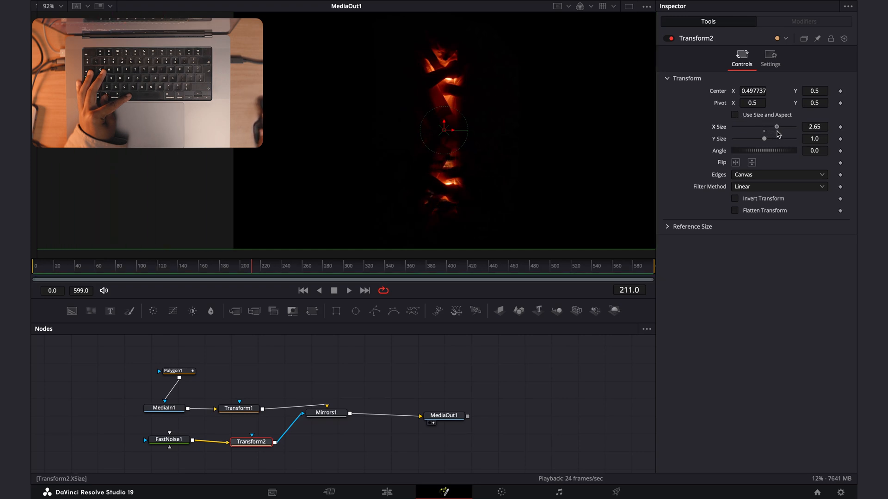
pyautogui.moveTo(775, 126); pyautogui.dragTo(775, 127)
pyautogui.write('SHA')
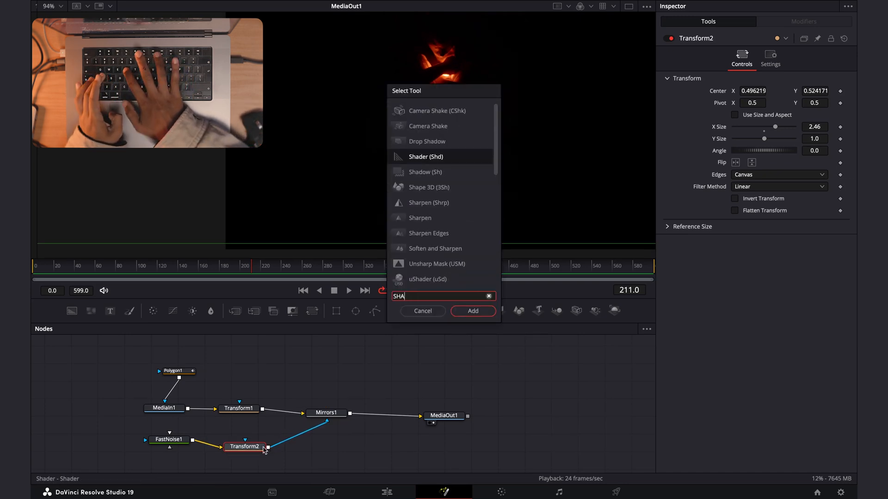
# - Insert Sharpen1 after Transform2 and set its sharpening amount to 2.8
pyautogui.click(473, 311)
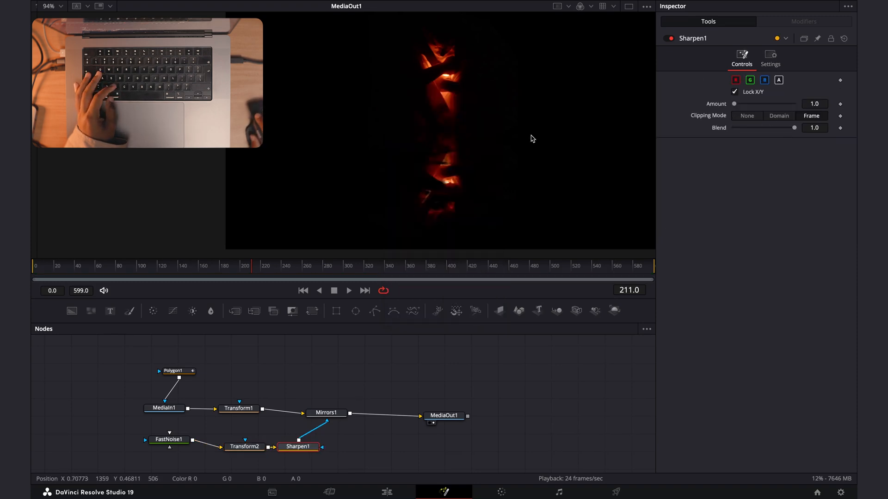
pyautogui.moveTo(734, 103); pyautogui.dragTo(739, 103)
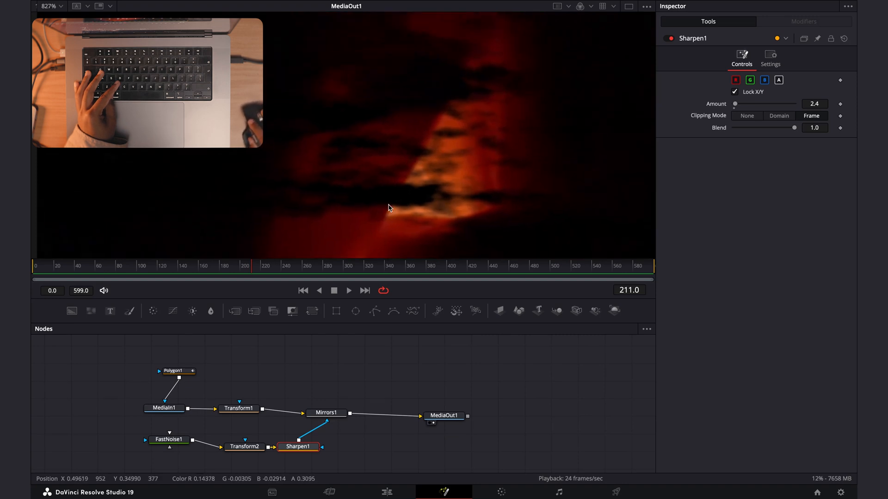
pyautogui.moveTo(442, 189)
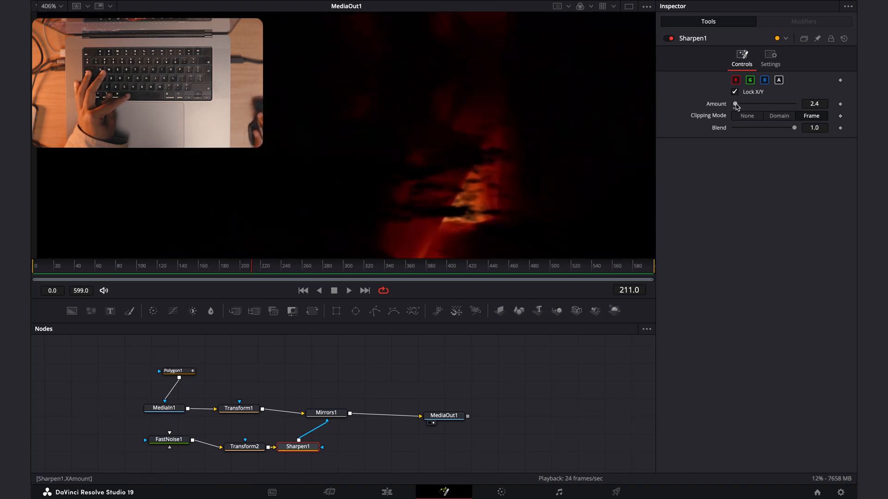
pyautogui.moveTo(736, 103); pyautogui.dragTo(794, 103)
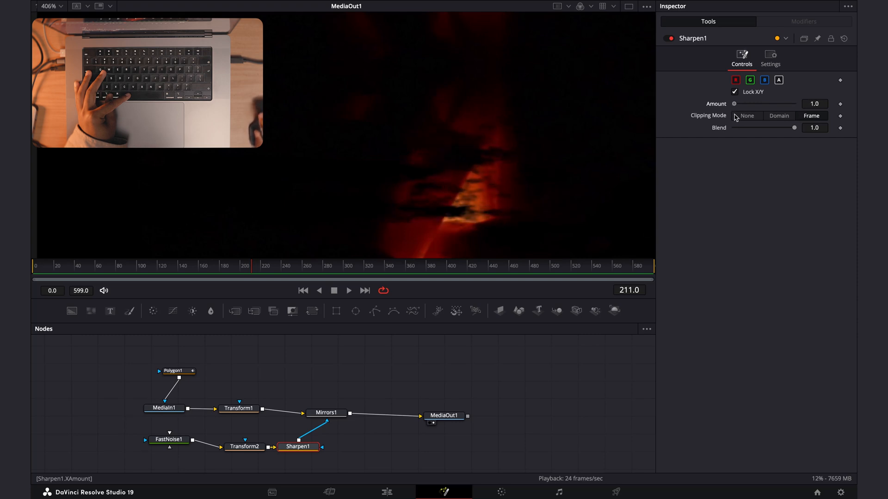
pyautogui.moveTo(734, 104); pyautogui.dragTo(747, 104)
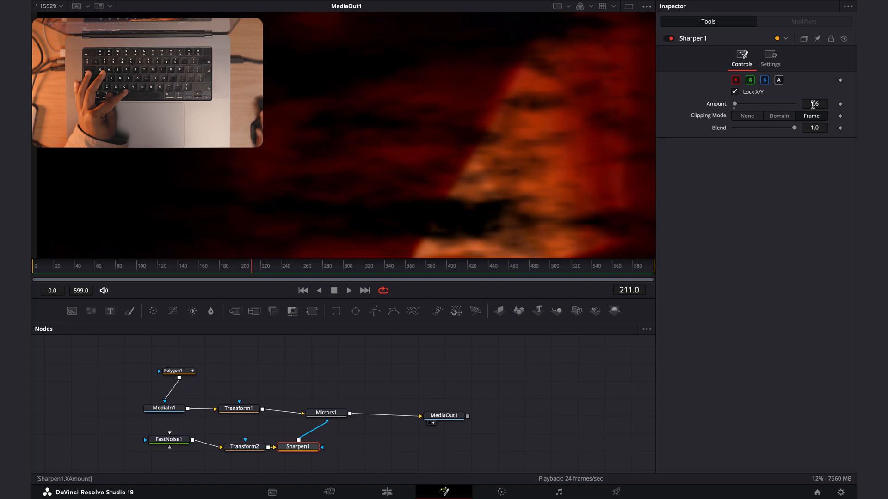
pyautogui.write('0.2')
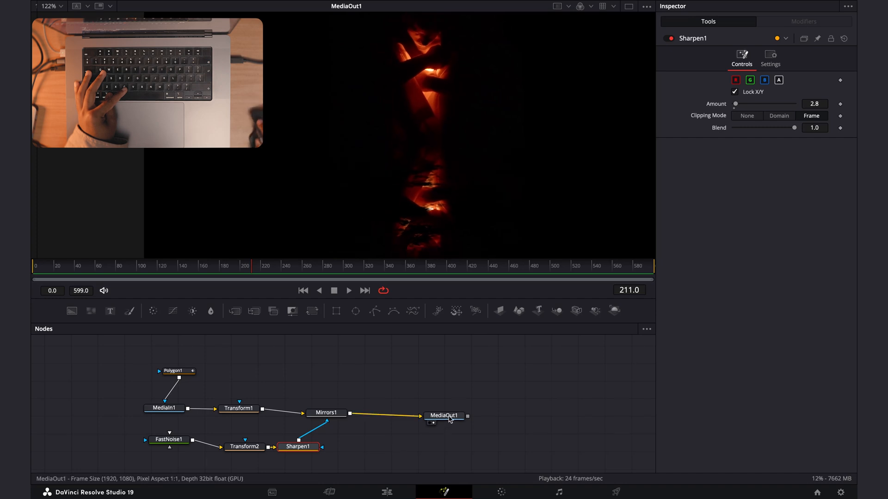
# - Add SoftGlow1 after Mirrors1 and set its gain to about 1.1
pyautogui.click(326, 412)
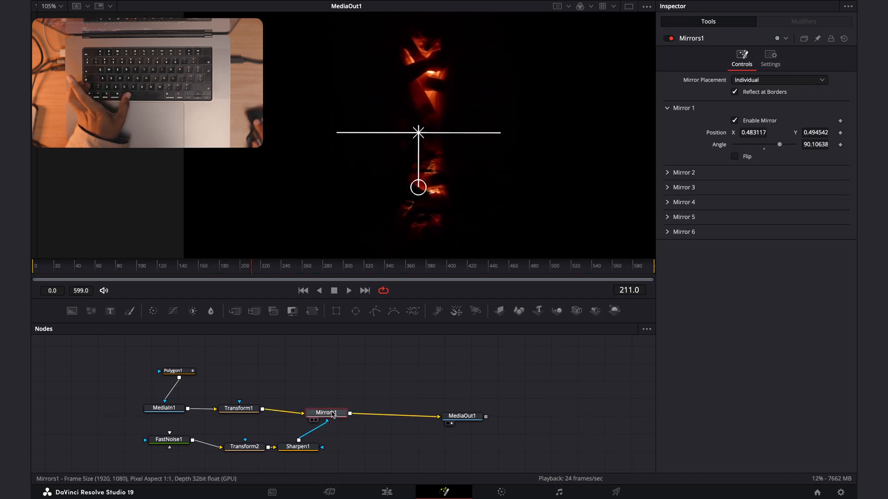
pyautogui.write('SOFT')
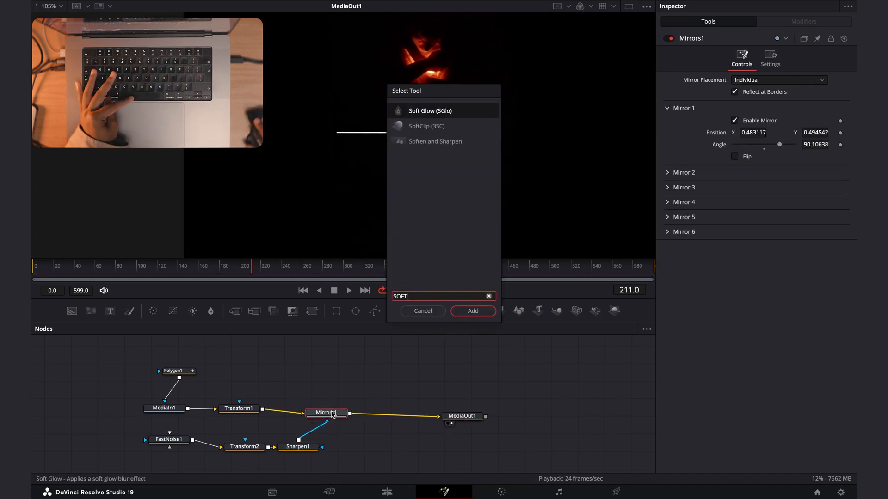
pyautogui.click(473, 311)
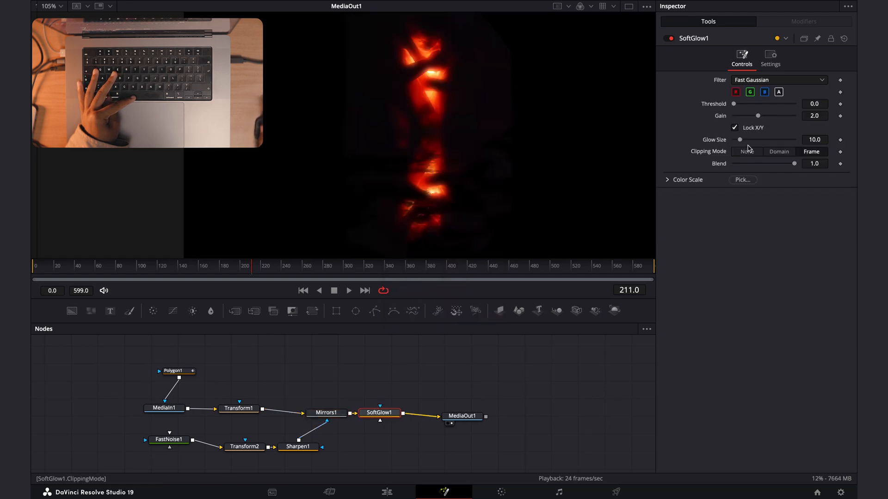
pyautogui.moveTo(758, 115); pyautogui.dragTo(741, 115)
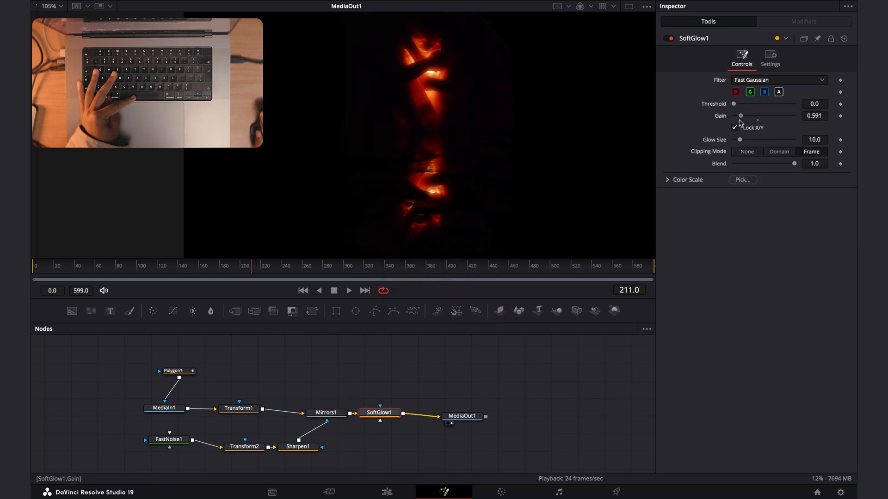
pyautogui.moveTo(739, 116); pyautogui.dragTo(747, 116)
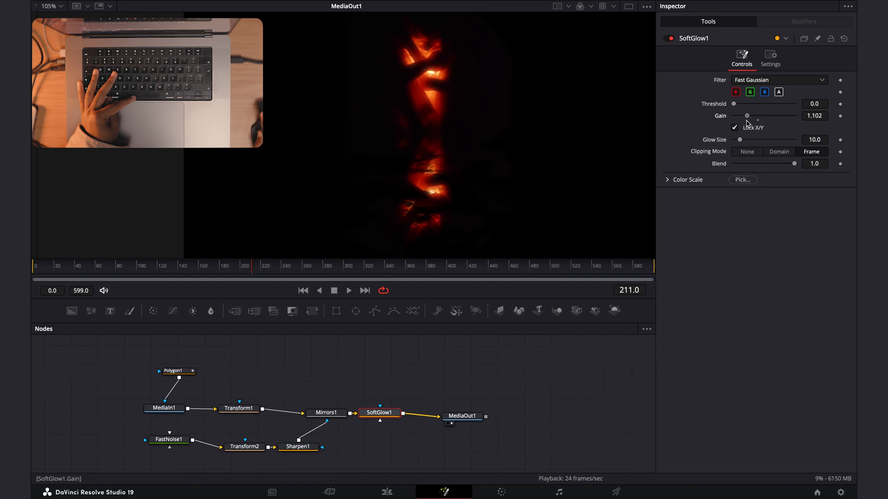
# - Set Polygon1's soft edge to about 0.085, then reselect the soft glow node
pyautogui.click(176, 372)
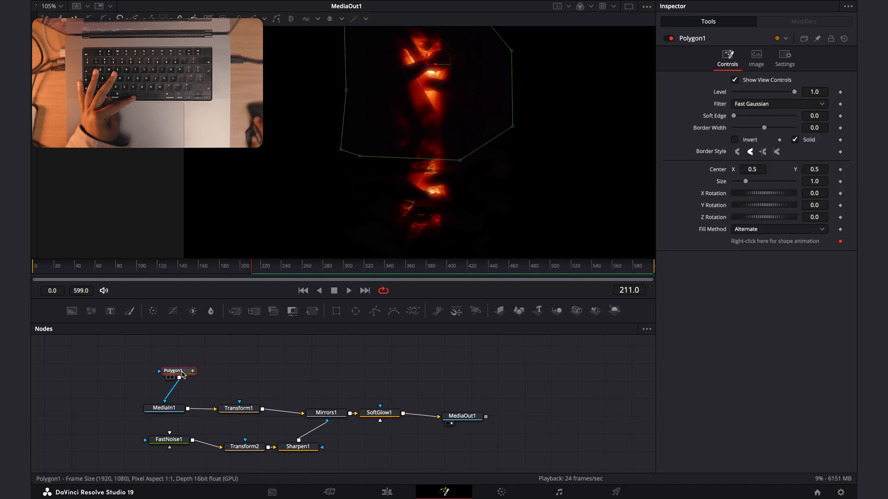
pyautogui.moveTo(736, 116); pyautogui.dragTo(738, 115)
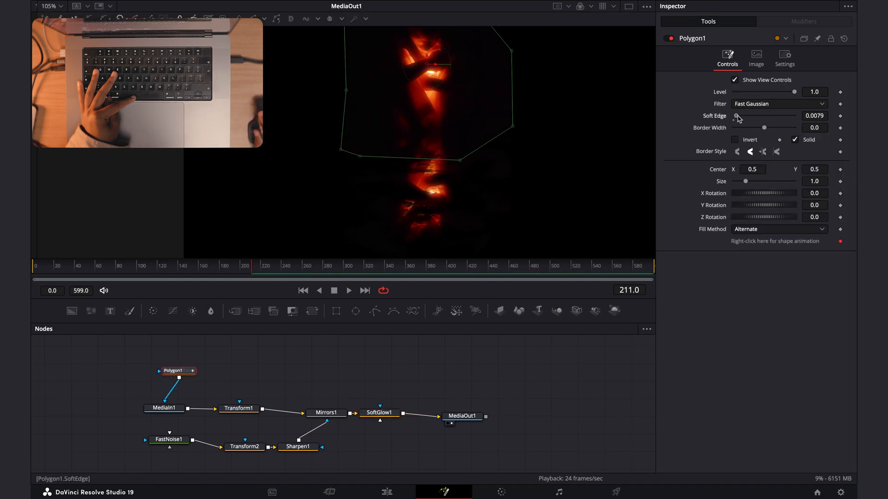
pyautogui.moveTo(738, 116); pyautogui.dragTo(771, 116)
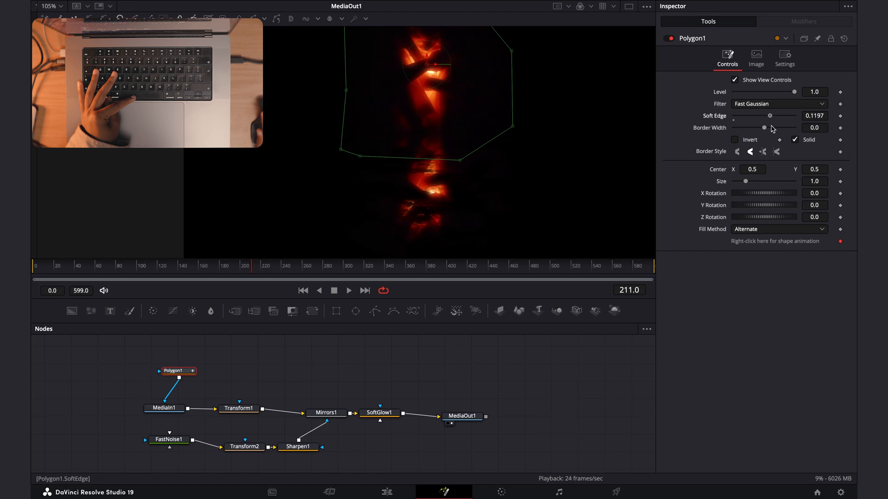
pyautogui.moveTo(770, 116); pyautogui.dragTo(758, 115)
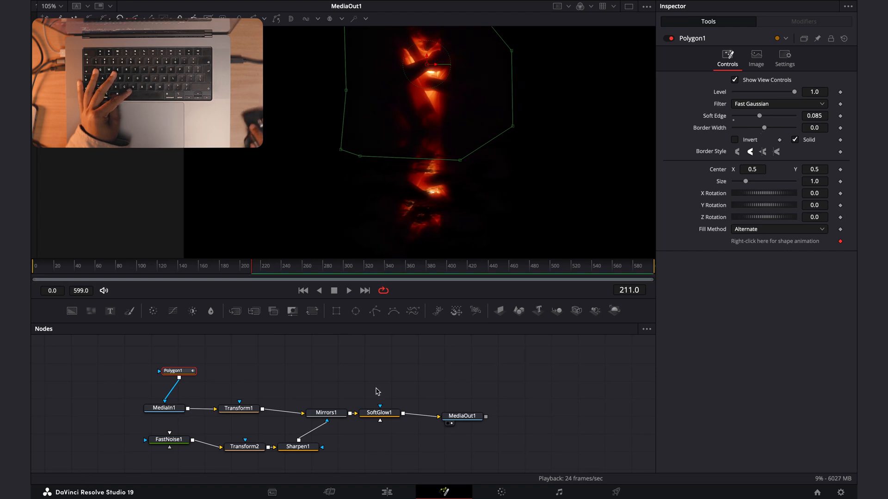
pyautogui.click(327, 412)
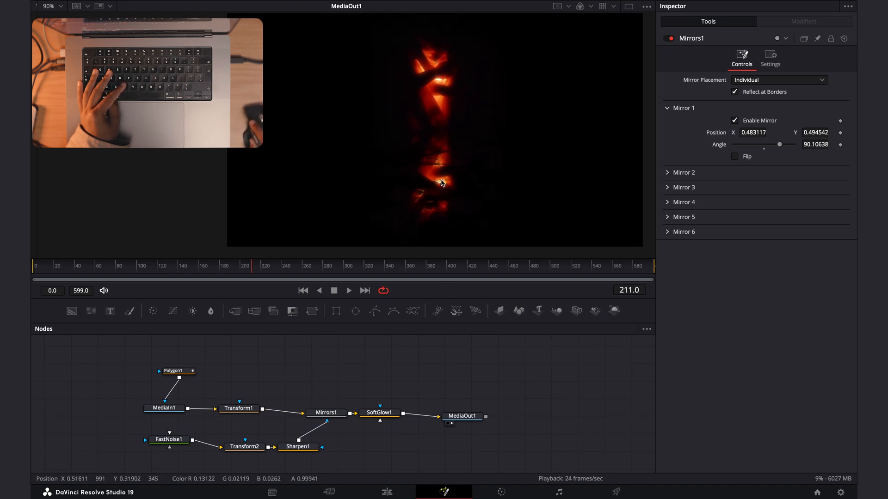
pyautogui.click(465, 416)
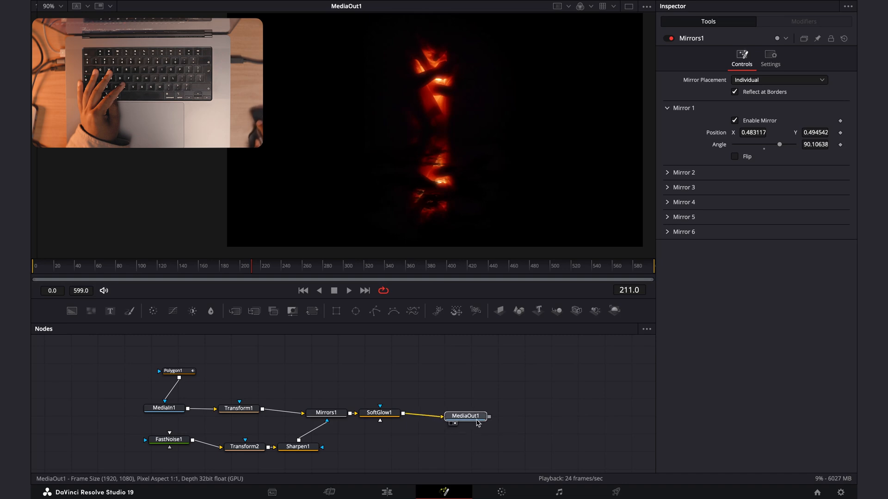
pyautogui.click(379, 412)
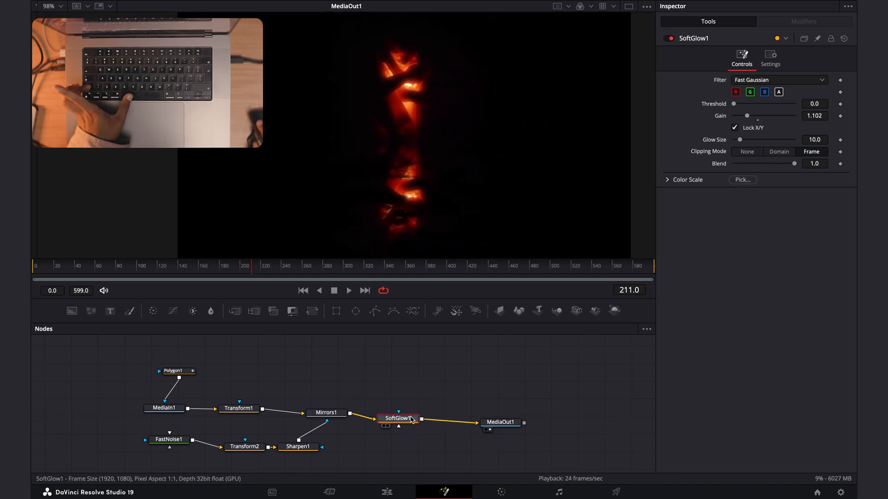
# - Add TiltShiftBlur after SoftGlow1 and place its focus centre on the upper subject (Y≈0.80)
pyautogui.write('TIL')
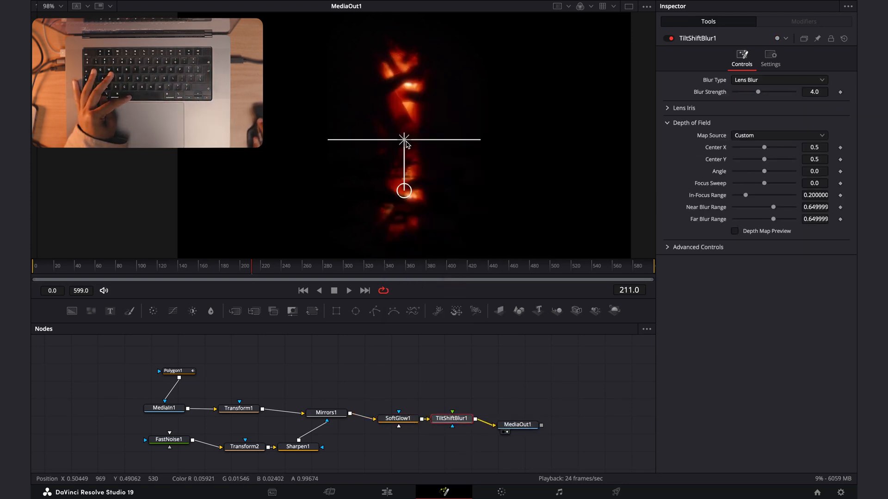
pyautogui.moveTo(404, 139); pyautogui.dragTo(403, 173)
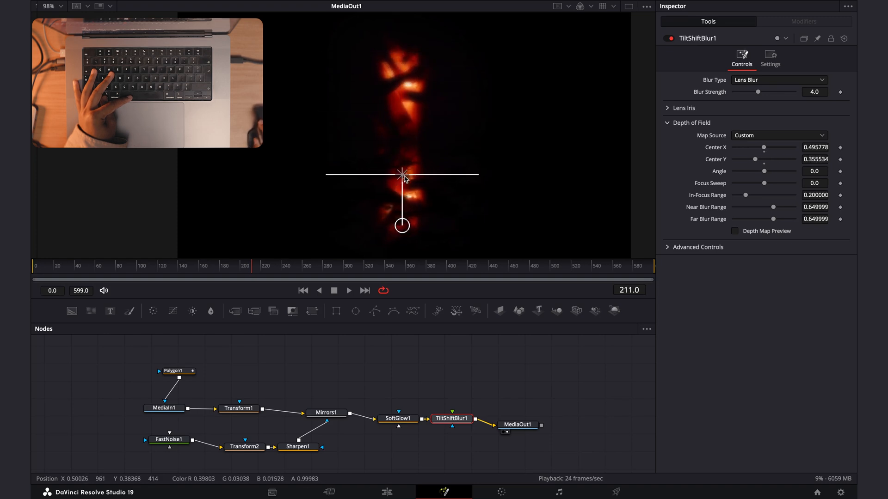
pyautogui.moveTo(402, 174); pyautogui.dragTo(403, 96)
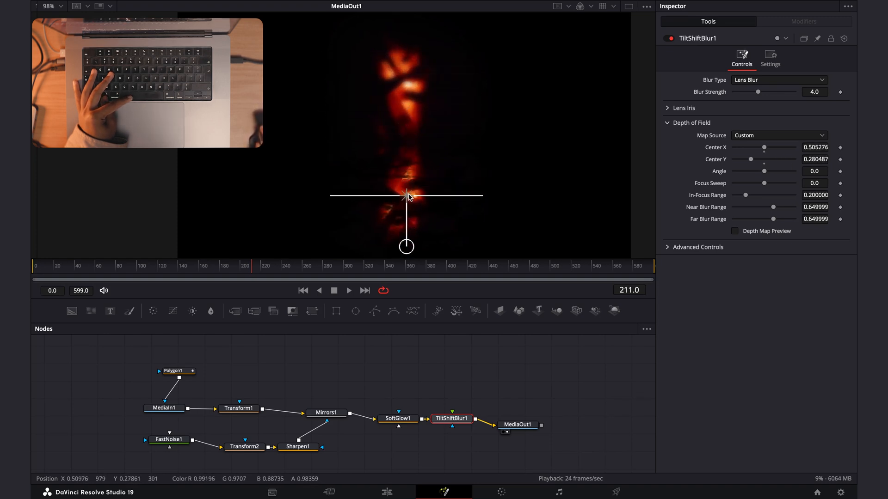
pyautogui.moveTo(406, 195); pyautogui.dragTo(425, 178)
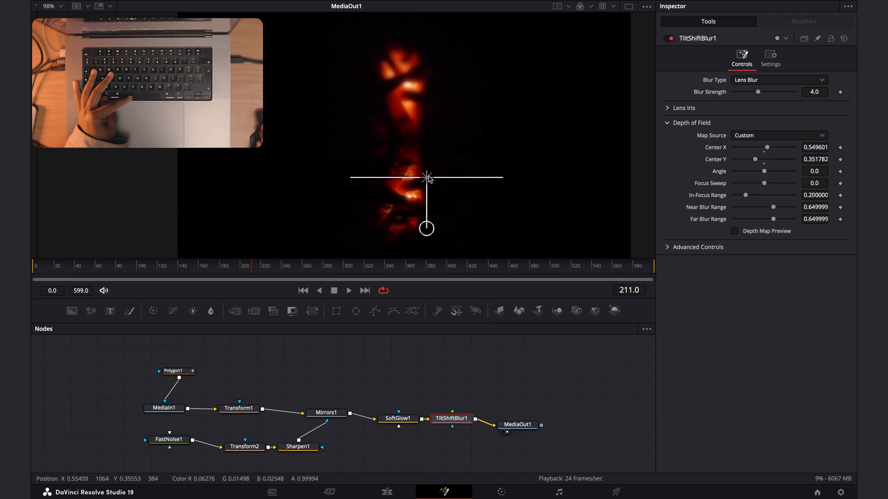
pyautogui.moveTo(425, 179); pyautogui.dragTo(416, 74)
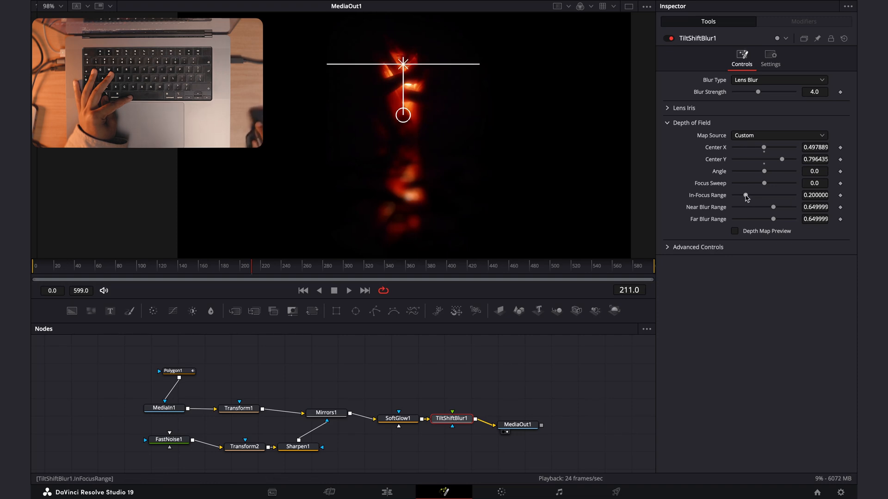
# - Set the In-Focus Range to about 0.50
pyautogui.moveTo(746, 195); pyautogui.dragTo(766, 195)
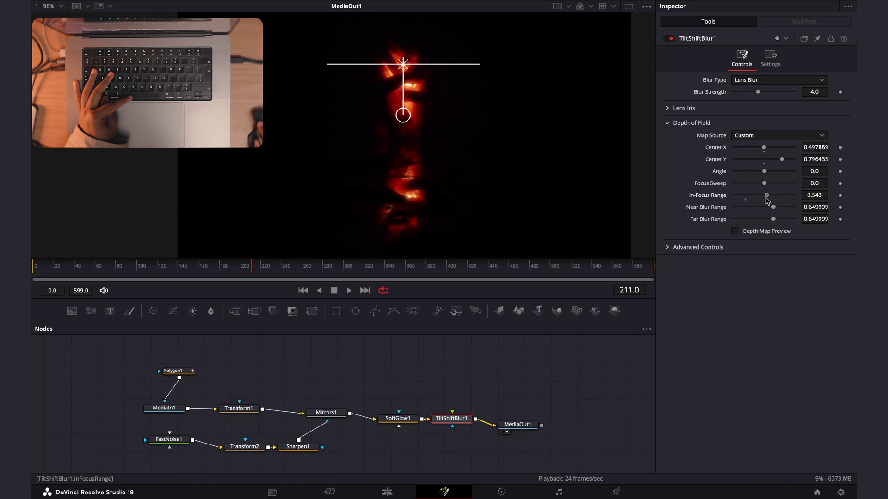
pyautogui.moveTo(768, 196); pyautogui.dragTo(764, 195)
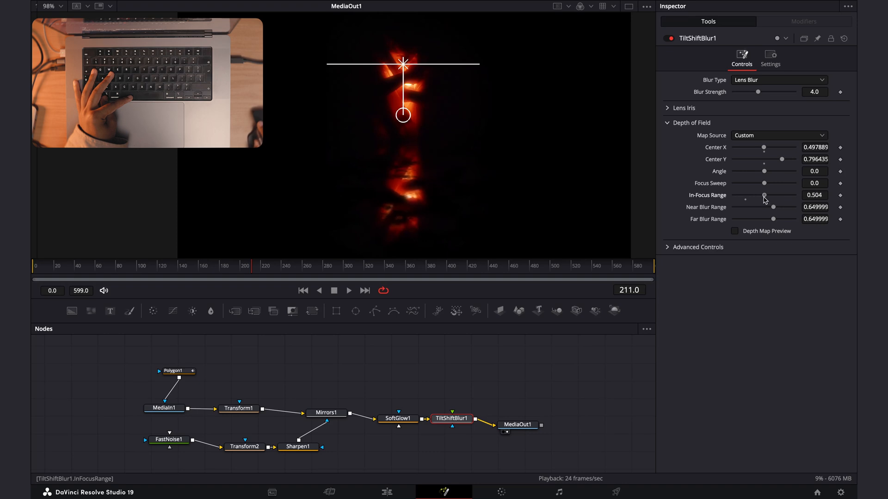